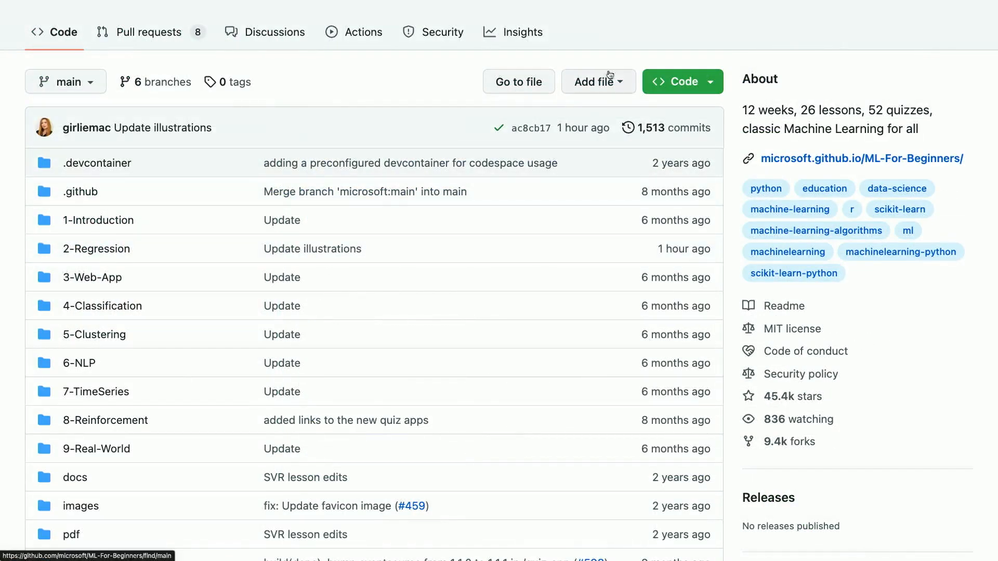
- Review the Codespaces and Local clone options, then copy the repository's HTTPS clone URL
left_click(676, 81)
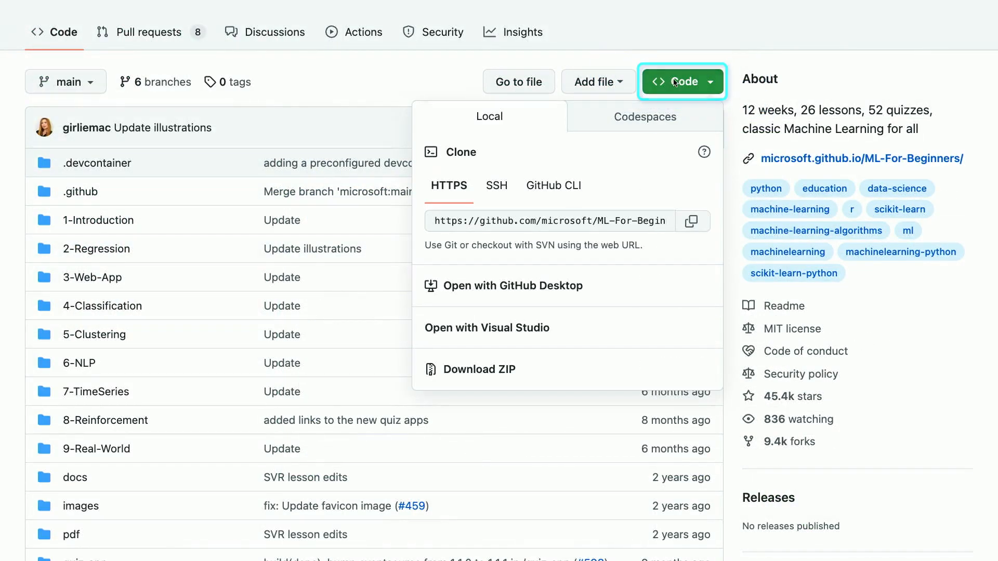
left_click(644, 116)
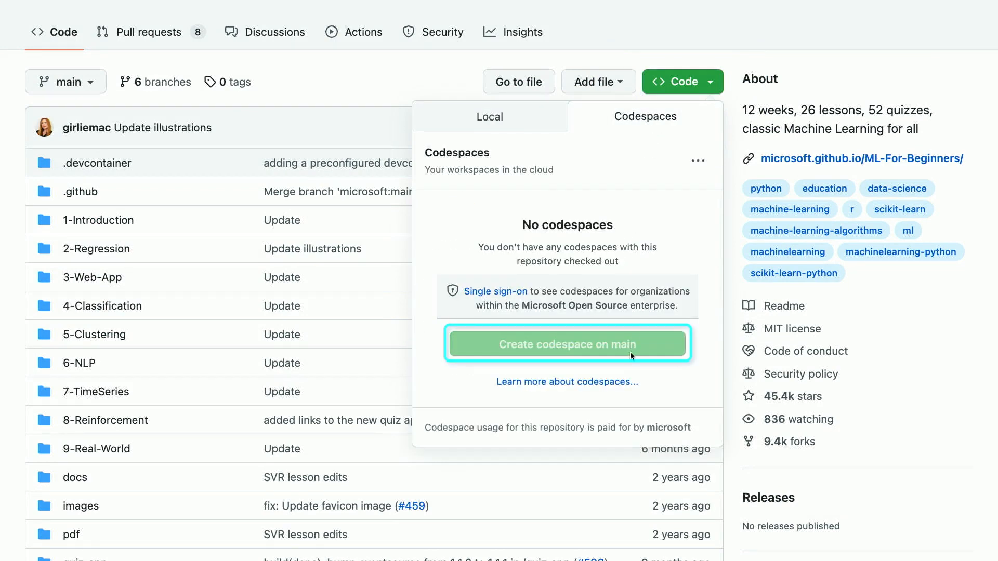
mouse_move(590, 185)
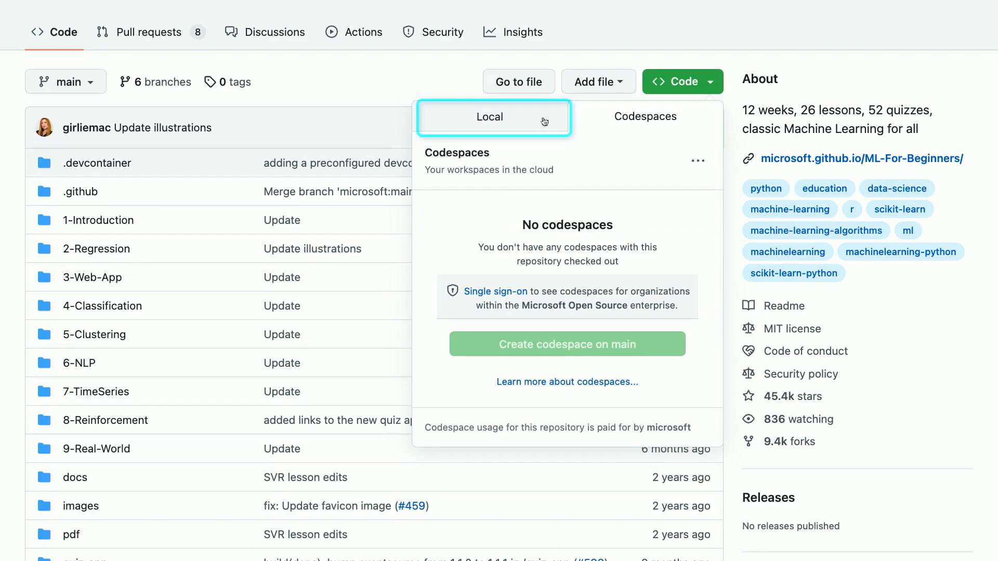
left_click(489, 116)
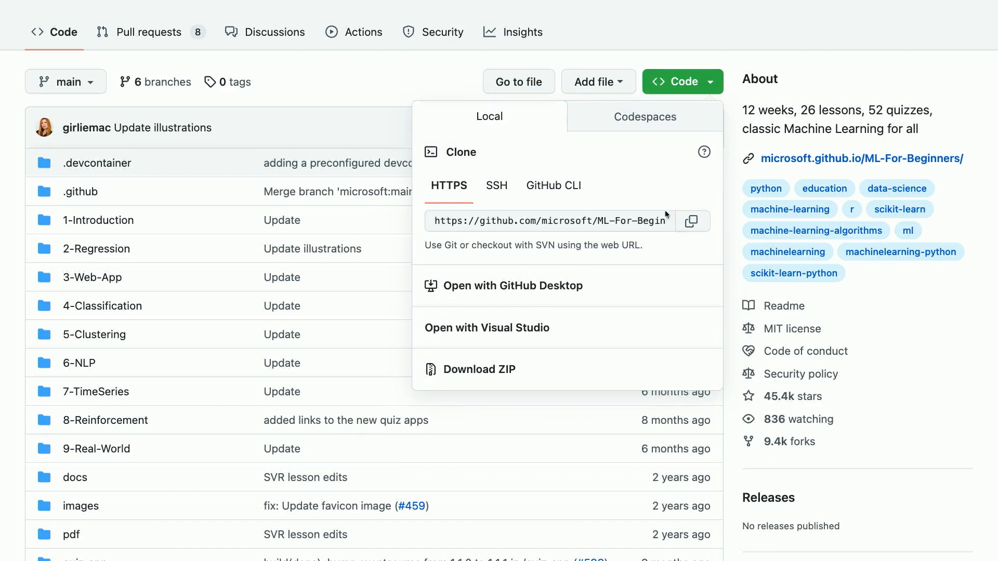
left_click(692, 220)
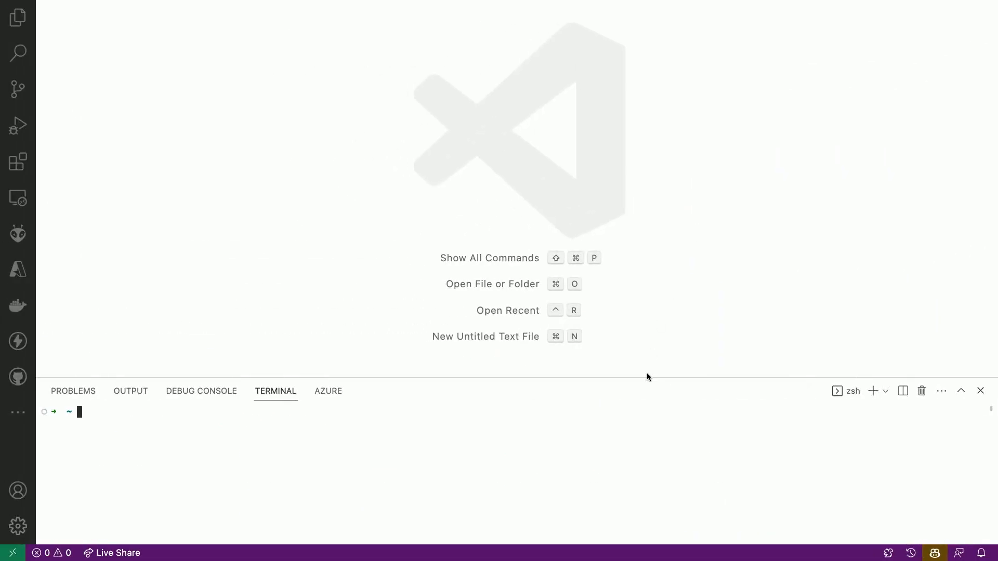
type("git clo")
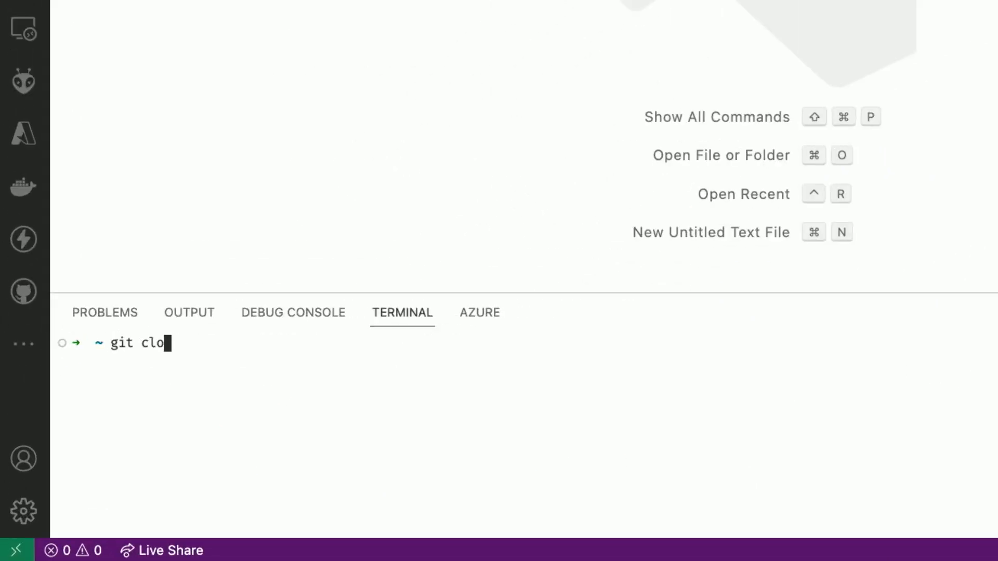
type("ne https://github.com/microsoft/ML-For-Beginners.git")
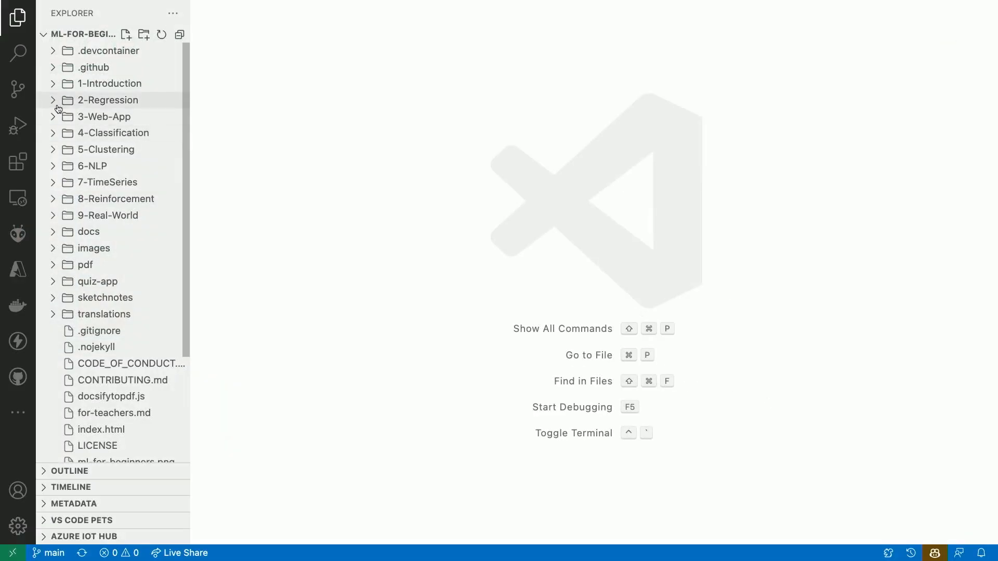
- Open notebook.ipynb from the 2-Regression > 1-Tools lesson folder in the Explorer
left_click(107, 100)
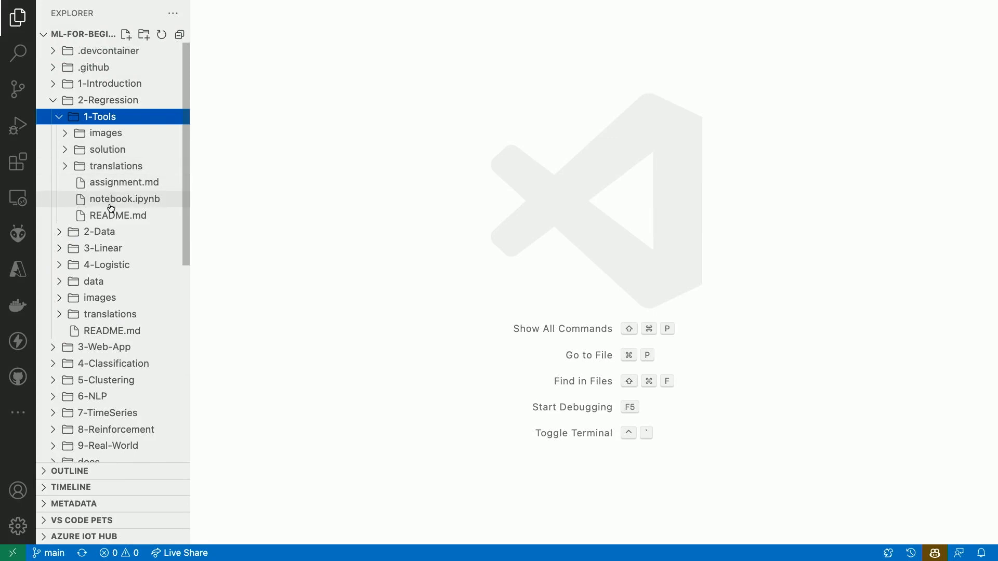
double_click(125, 199)
type("# Welcome to your notebook")
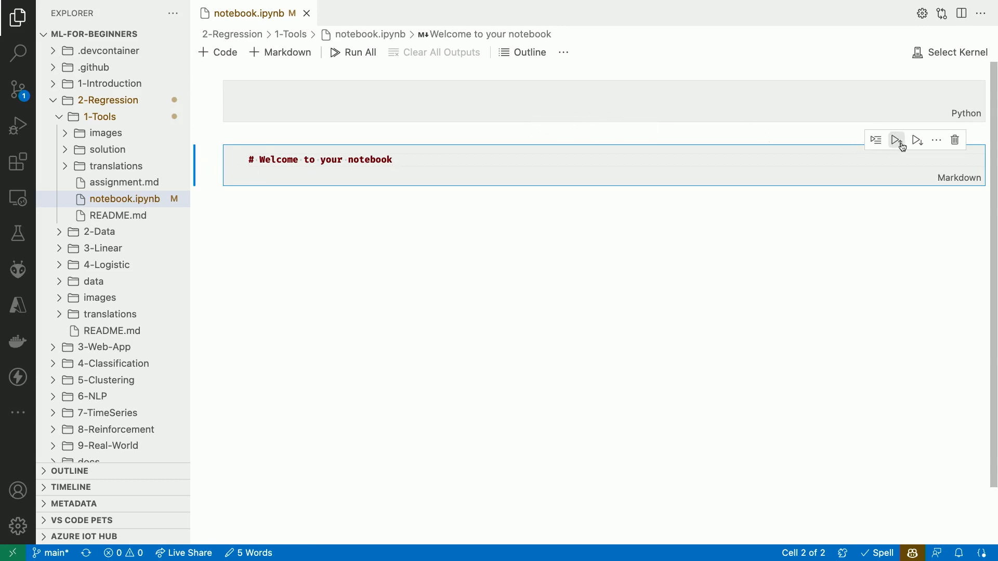
- Render the welcome heading, then run a code cell with print("Hello Notebook") to show its output
left_click(895, 139)
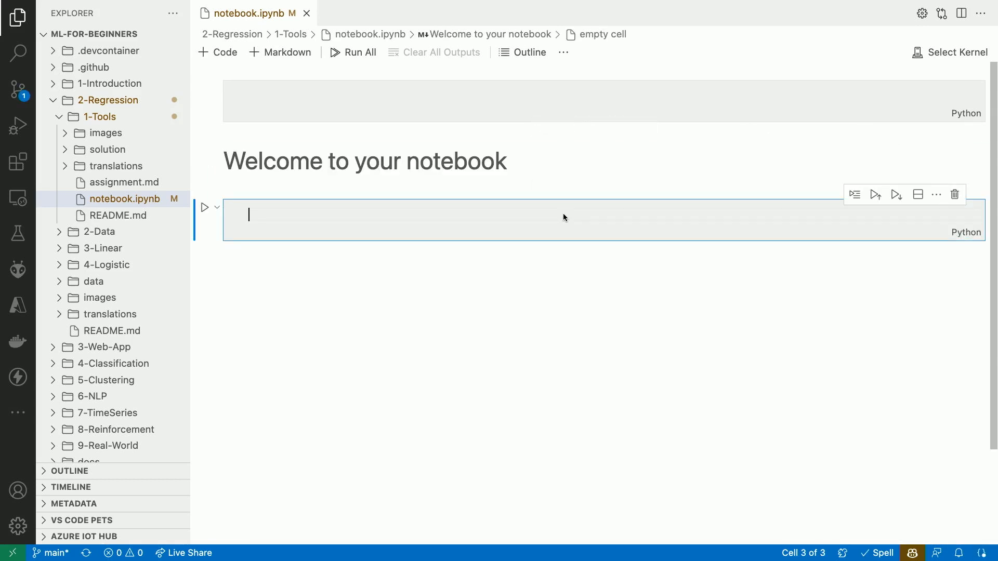
type("print(\"Hello Notebook\")")
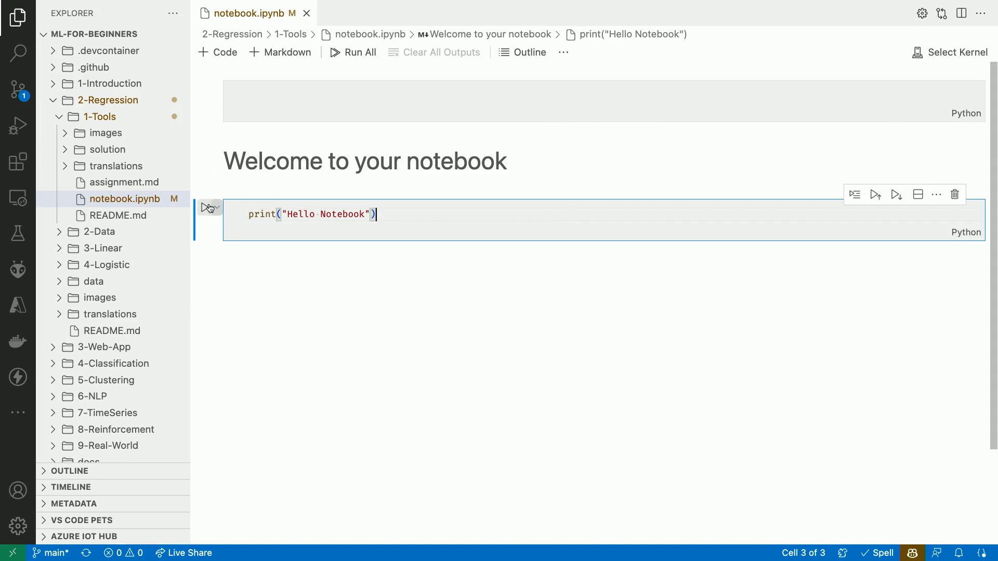
left_click(874, 194)
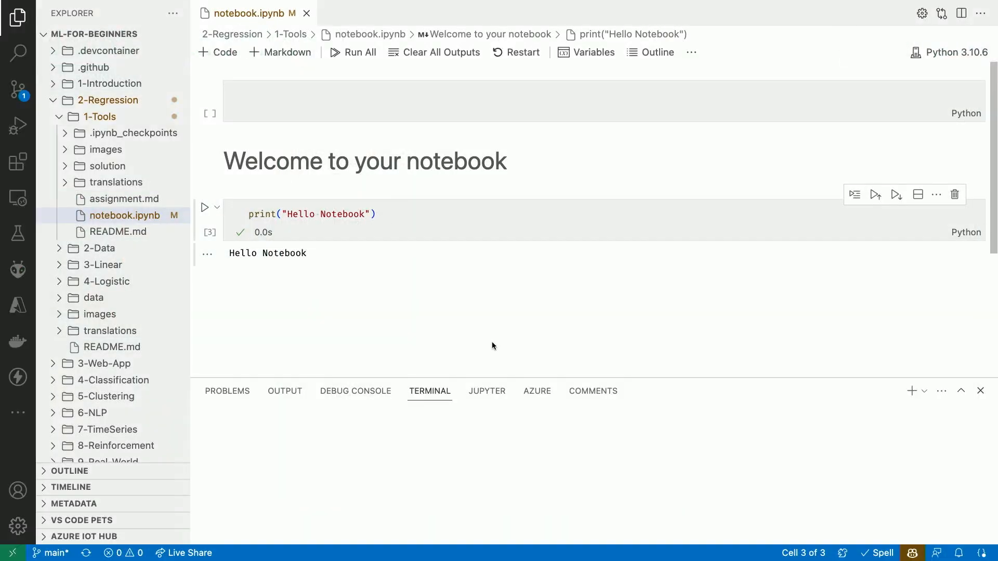
- Check python -m venv -h, then create the environment with python -m venv .venv
type("python -m venv -h")
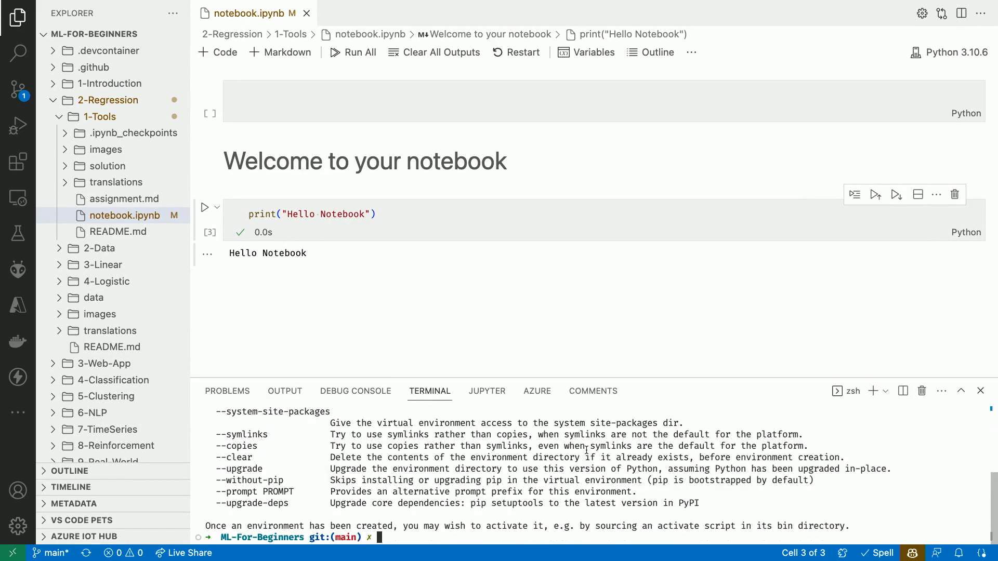
mouse_move(585, 450)
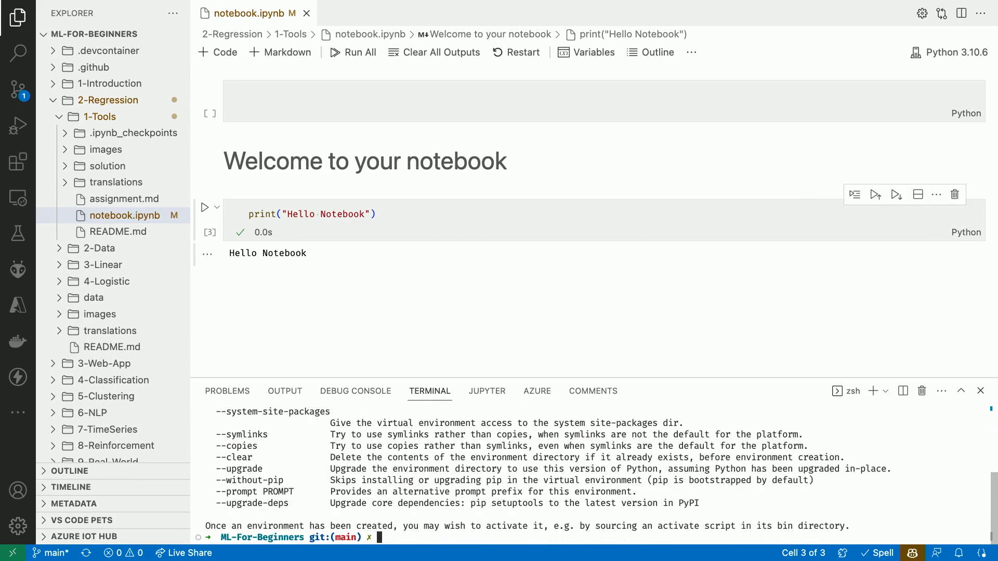
type("python -m venv .venv")
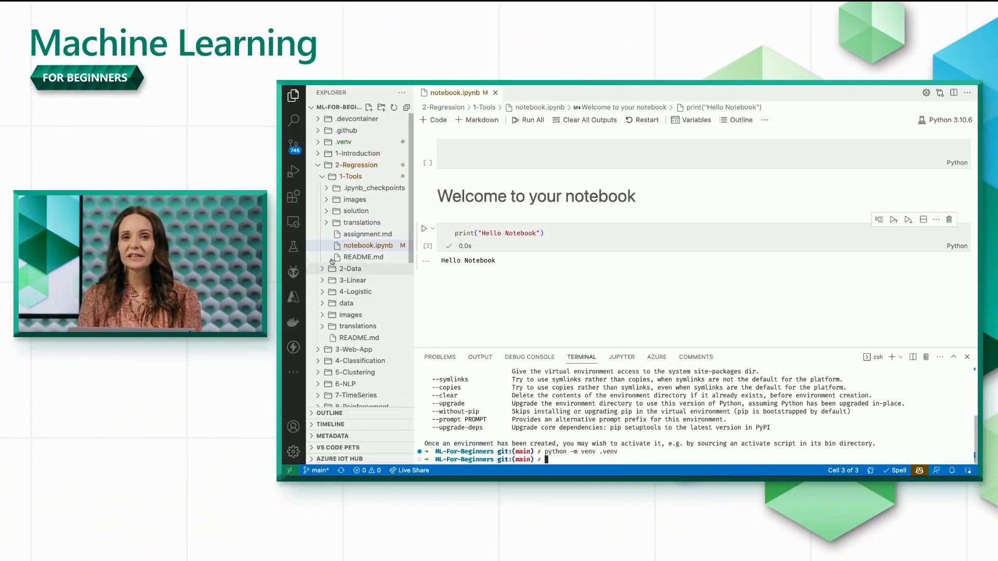
left_click(368, 245)
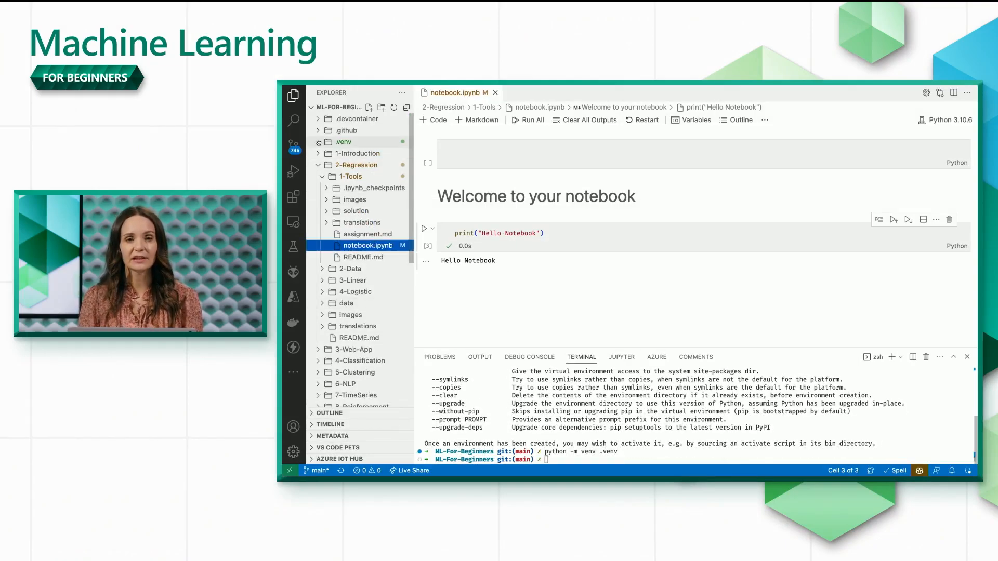
- Inspect the new .venv folder and its lib folder in the Explorer, then collapse it
left_click(342, 141)
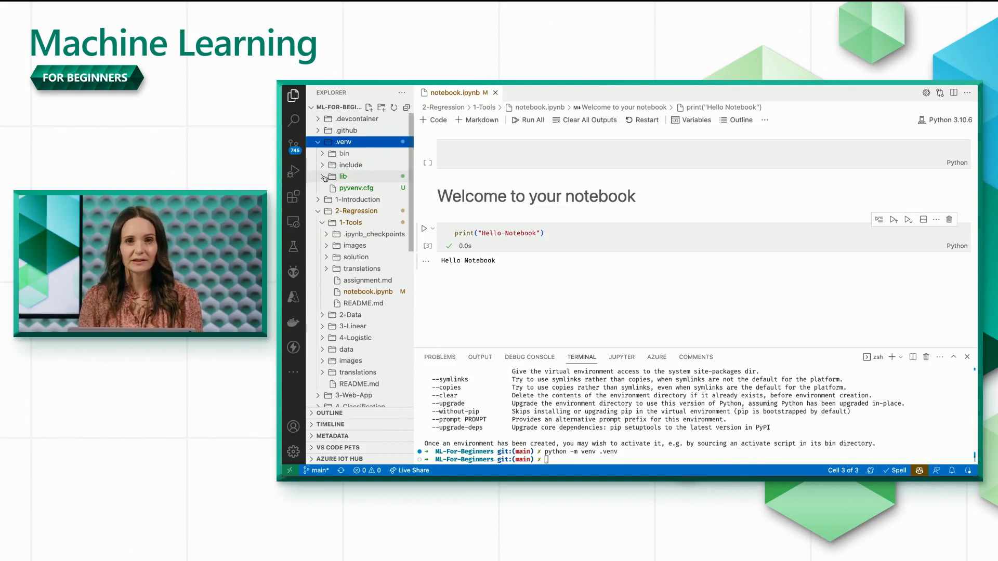
left_click(343, 177)
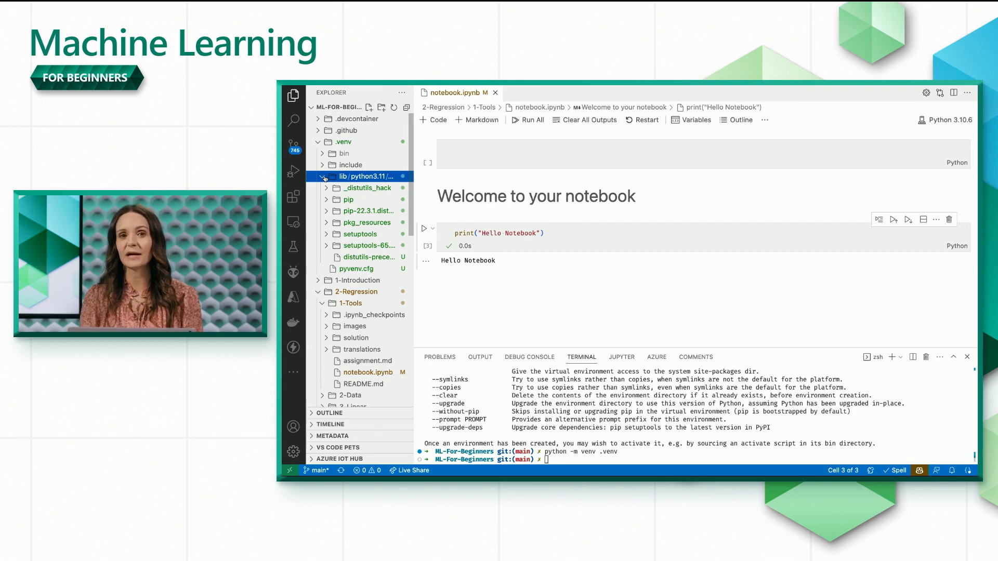
left_click(317, 142)
type("source .venv/bin/activate")
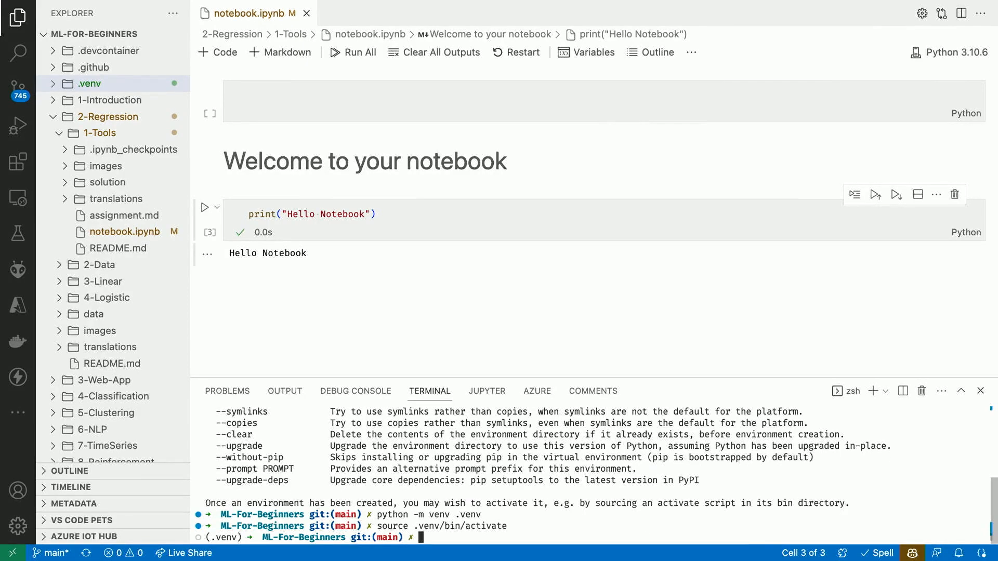
- Run pip install pandas matplotlib numpy scikit-learn ipykernel in the activated .venv
type("pip install pandas matplotlib numpy scikit-learn ipykernel")
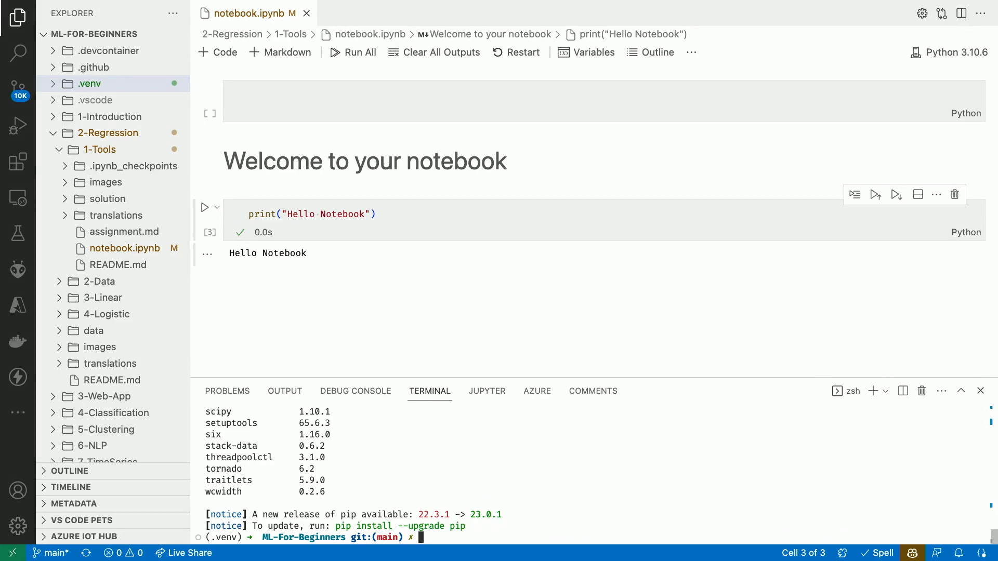
left_click(89, 84)
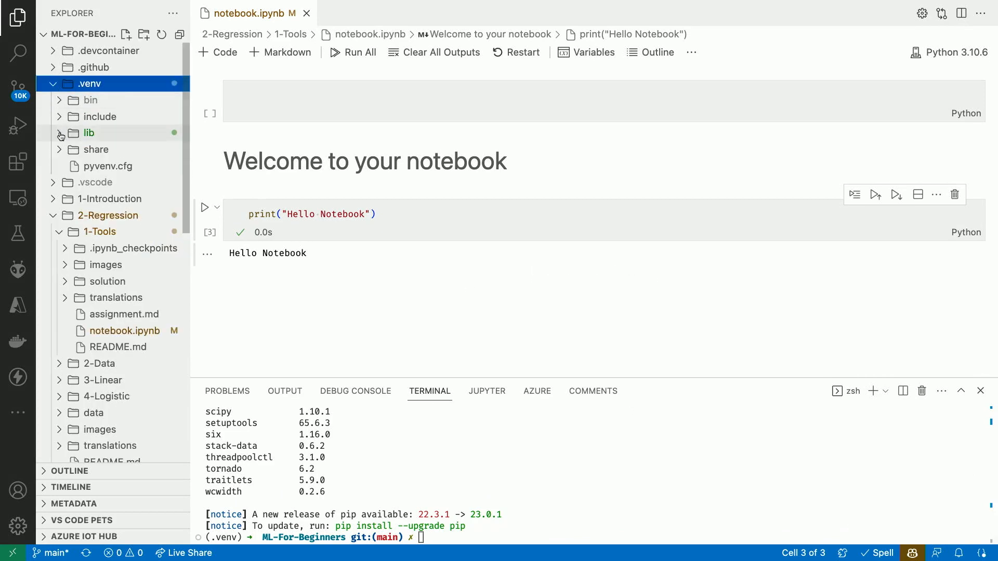
left_click(88, 132)
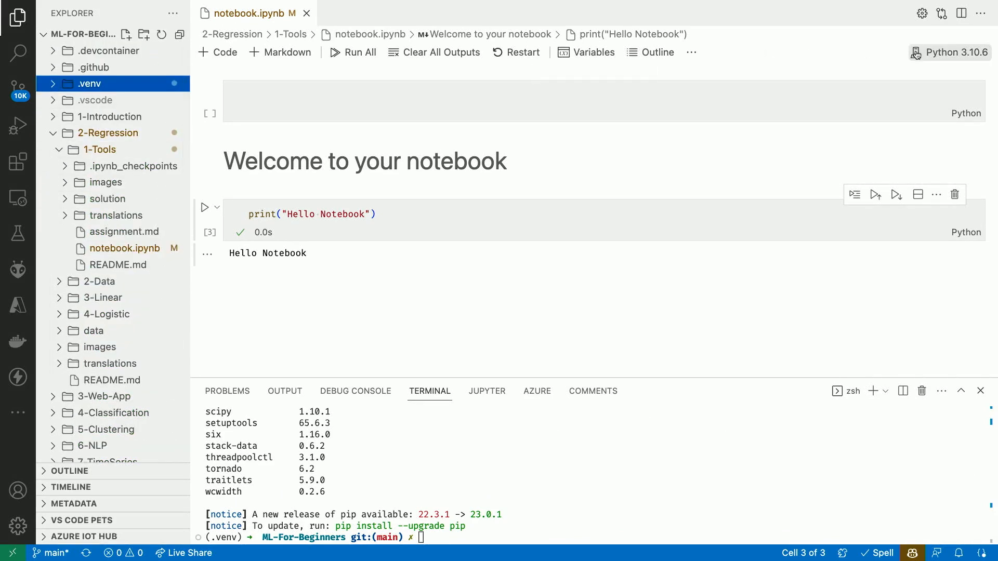
- Choose .venv (Python 3.11.2) from the Python Environments as the notebook's kernel
left_click(949, 52)
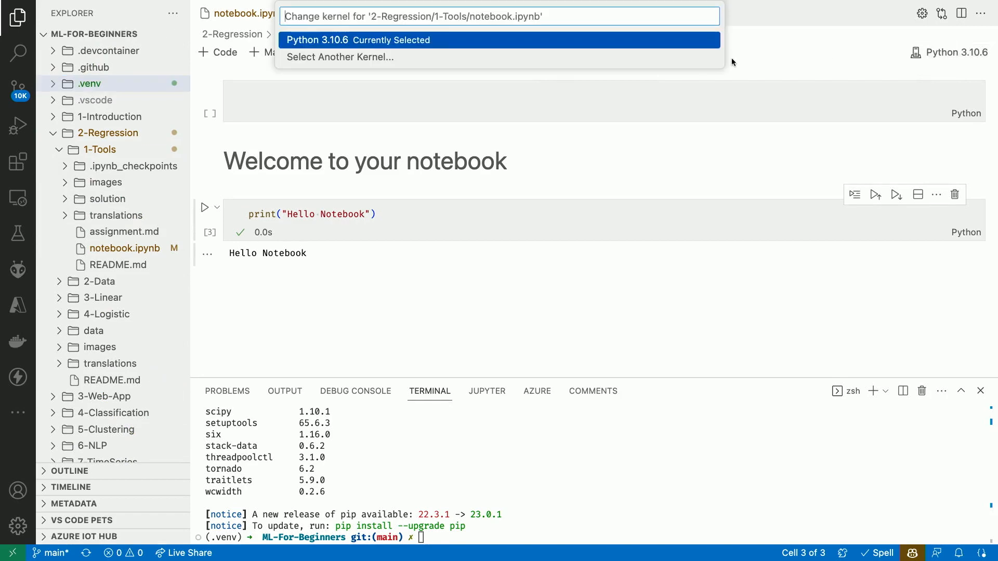
left_click(339, 56)
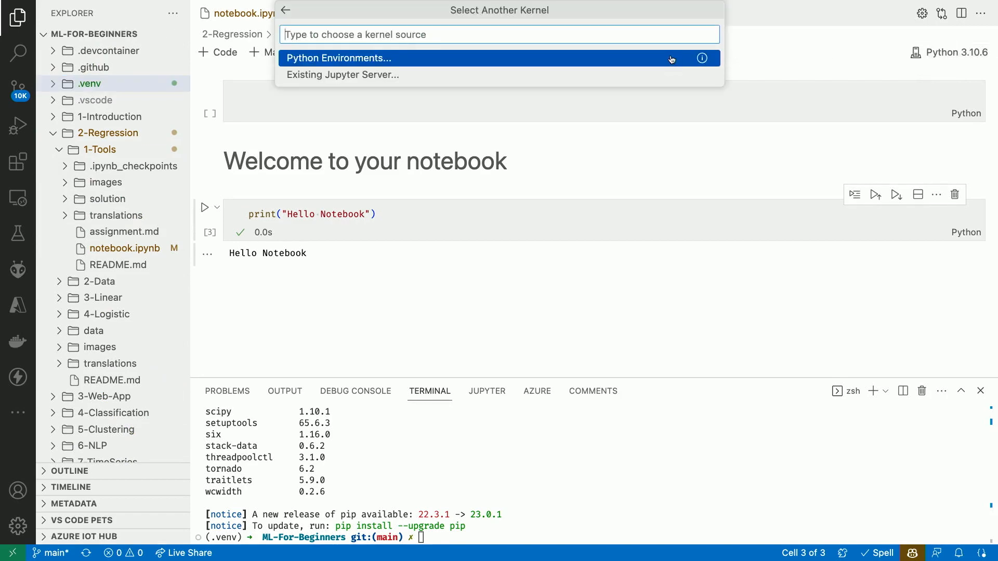
left_click(337, 58)
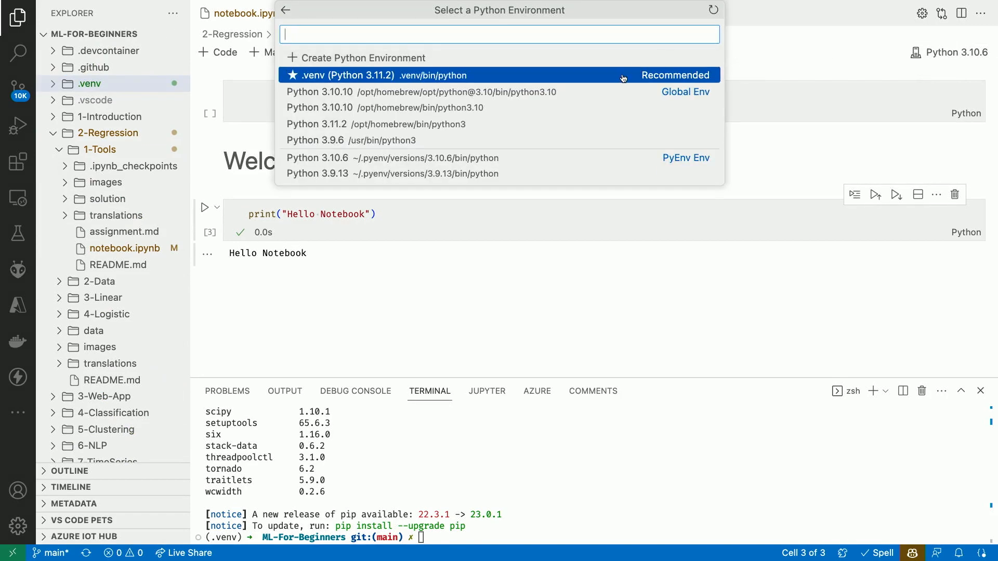
left_click(499, 75)
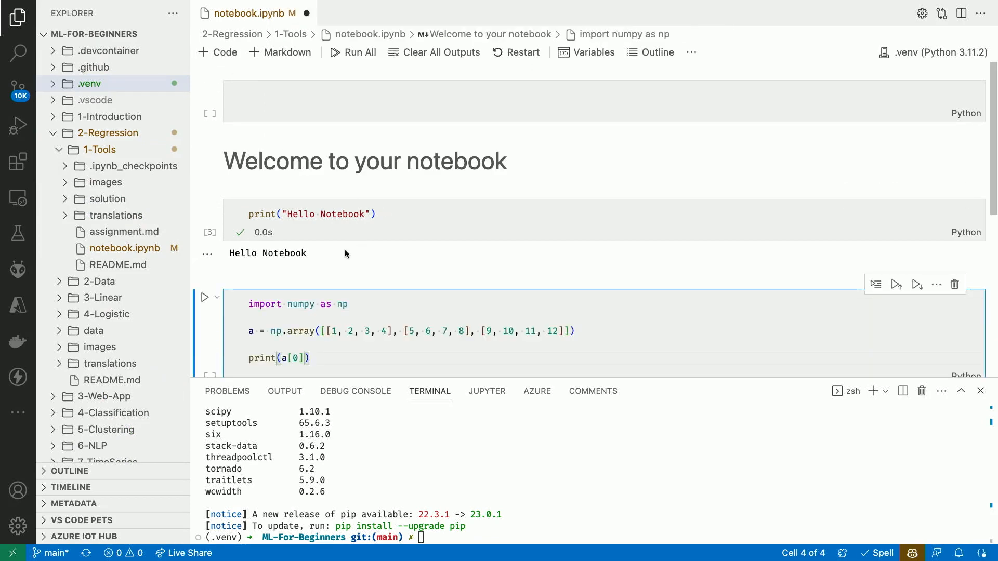
- Run the numpy cell that builds a three-row array and prints a[0] on the .venv kernel
left_click(205, 297)
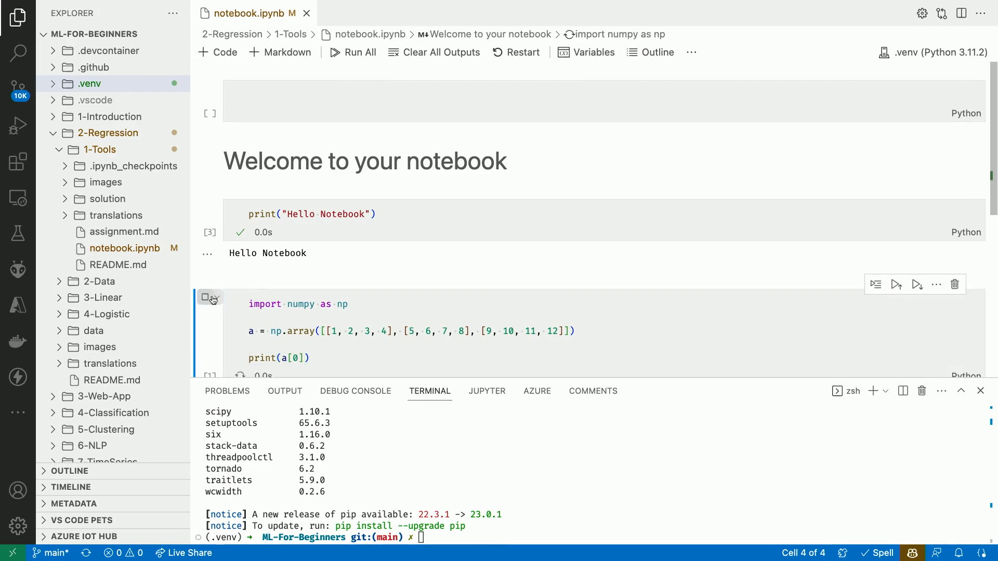
left_click(896, 285)
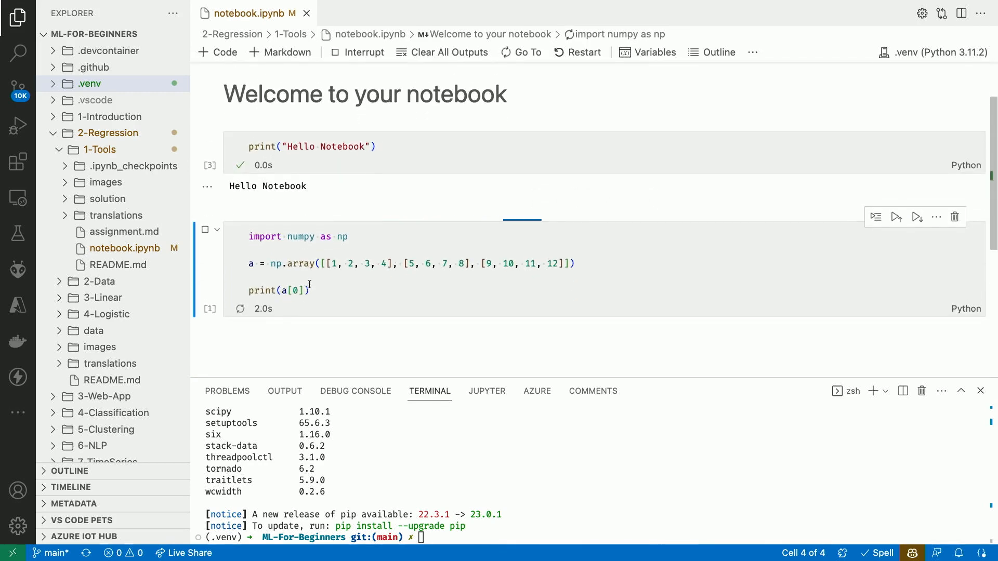